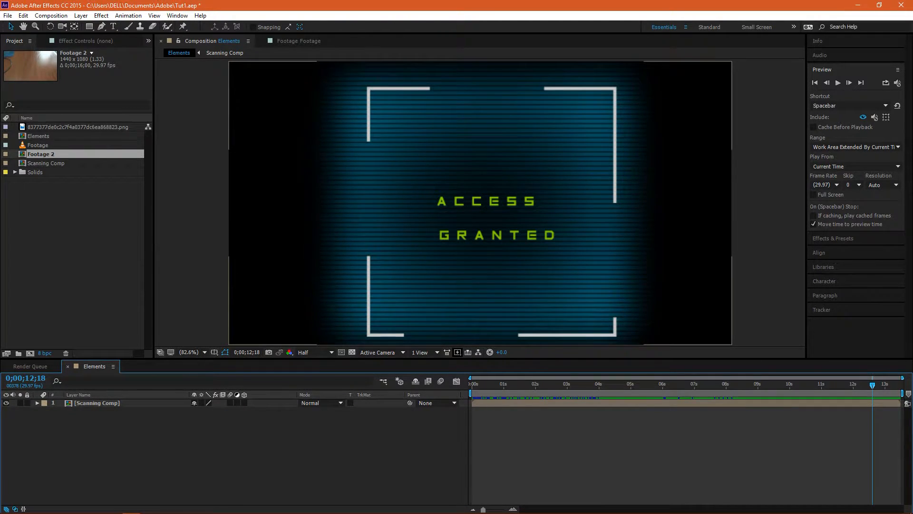
Scrub the Elements animation to check the fingerprint scan at several moments.
click(506, 384)
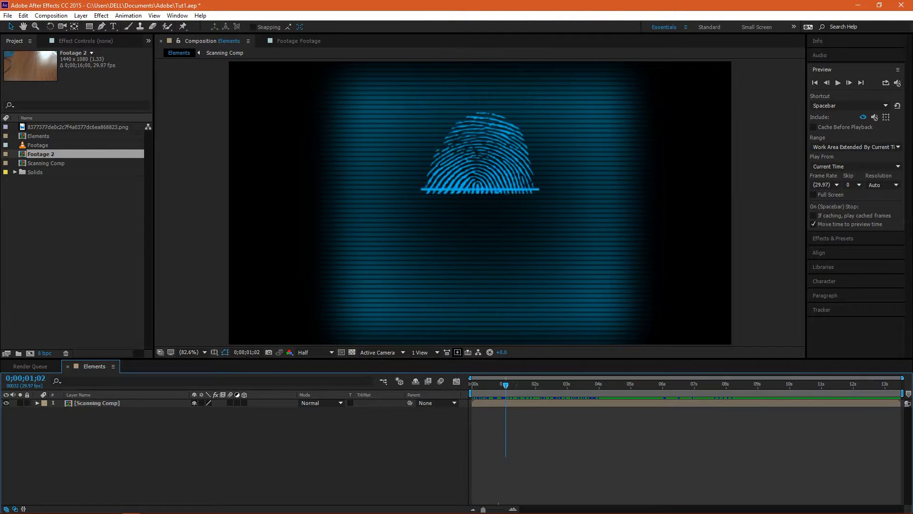
click(683, 384)
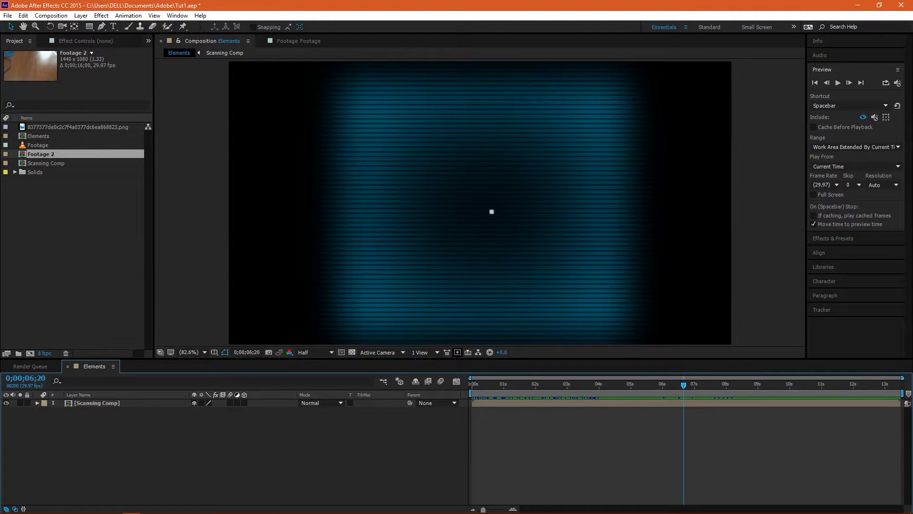
click(819, 384)
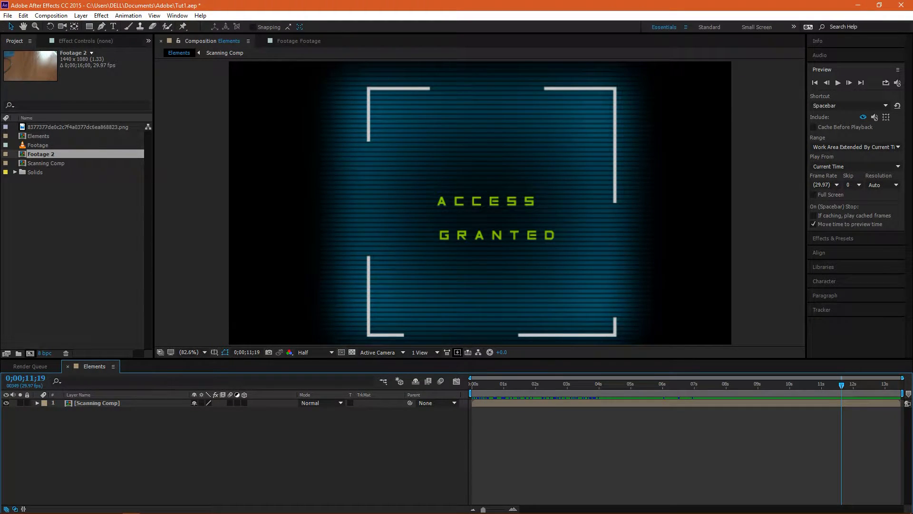
View the table footage in the Footage viewer, then return to the Elements composition.
click(38, 145)
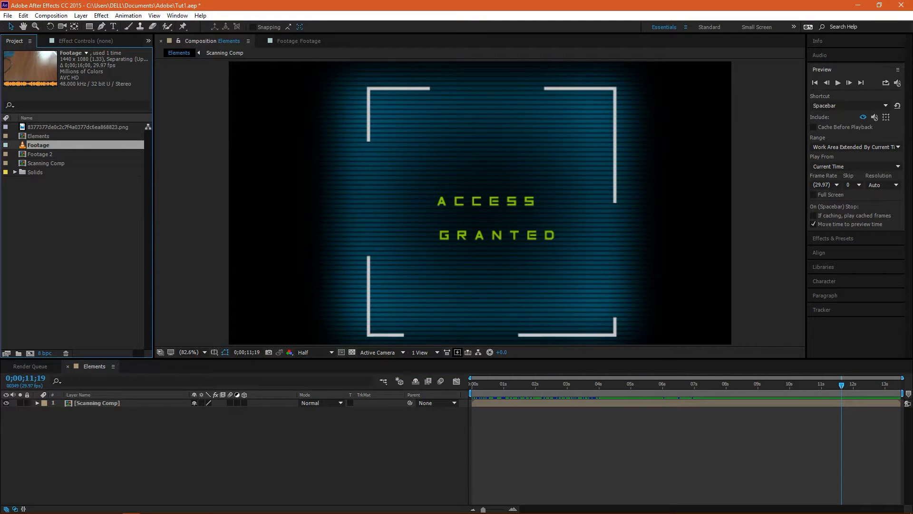
click(296, 40)
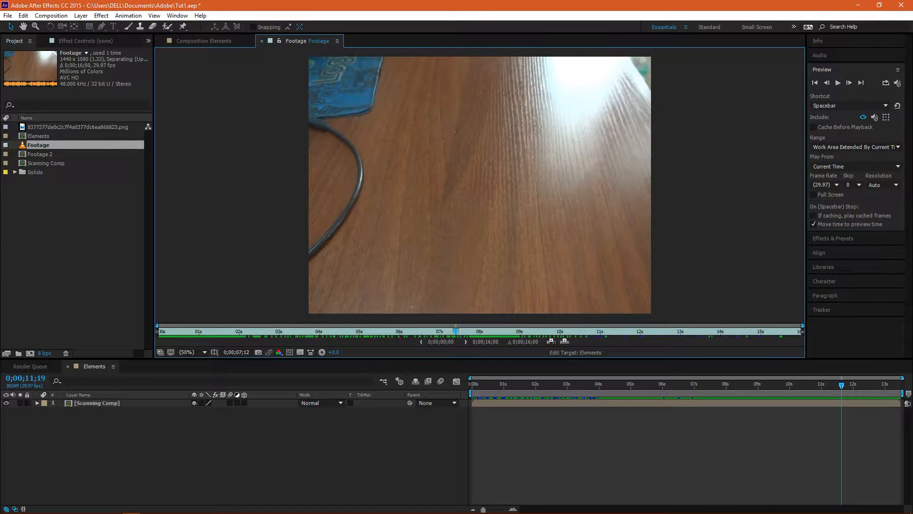
click(204, 41)
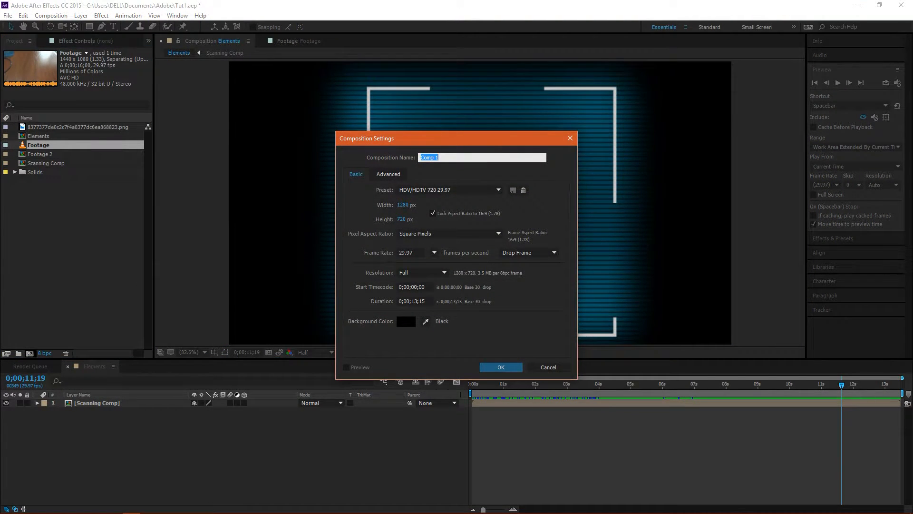
Create composition 'Footage Comp' using the HDV/HDTV 720 29.97 preset.
text(Footage)
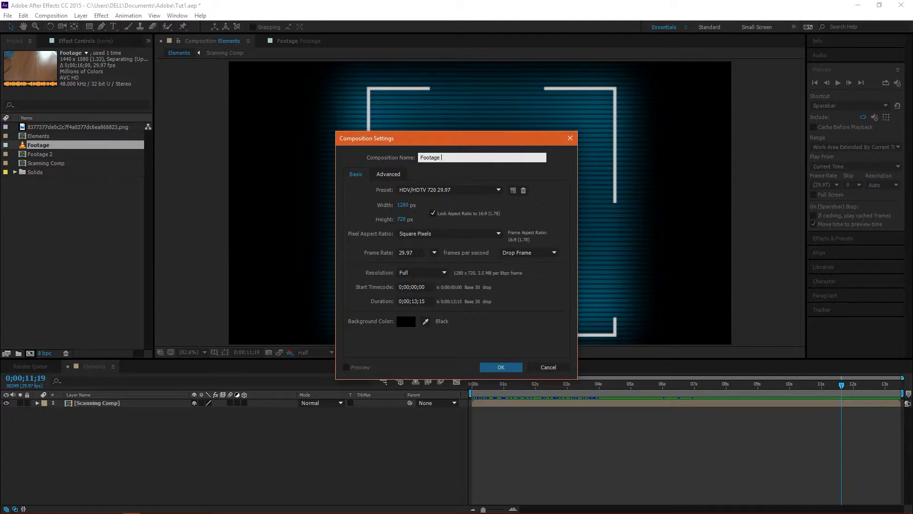
text(Comp)
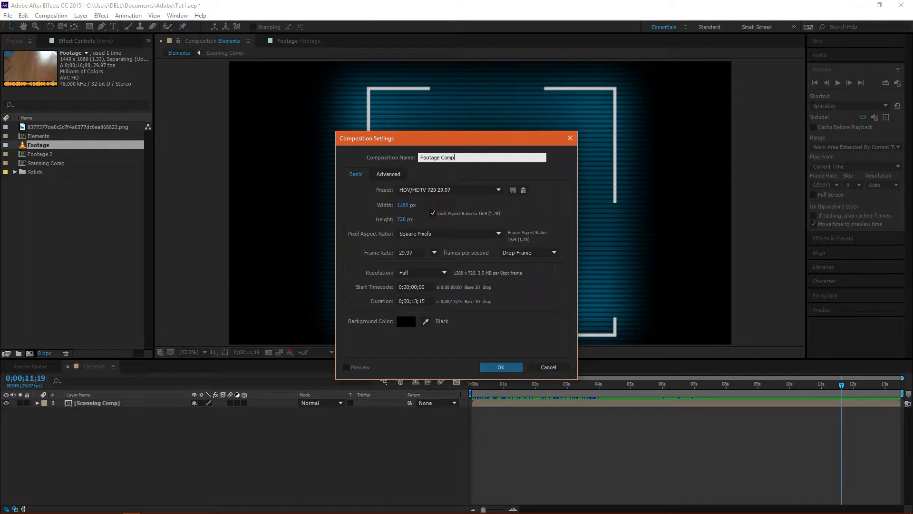
click(448, 190)
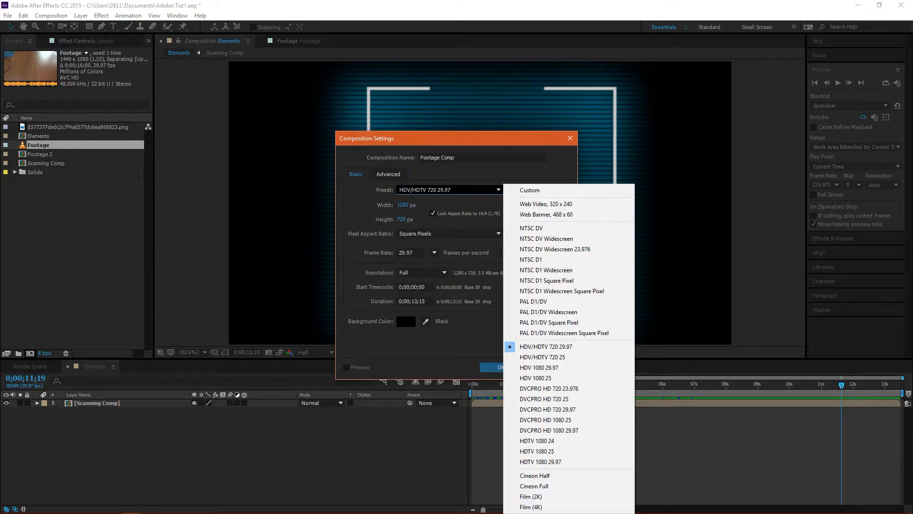
mouse_move(546, 347)
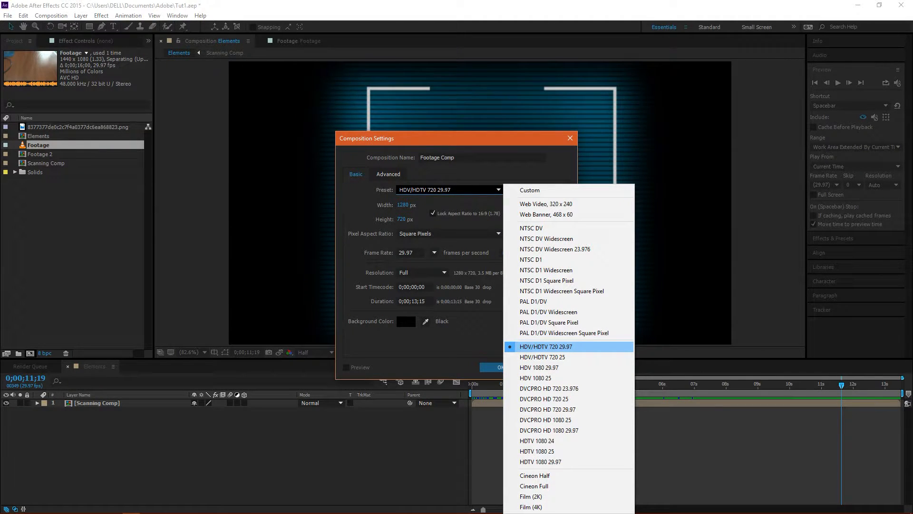
click(546, 346)
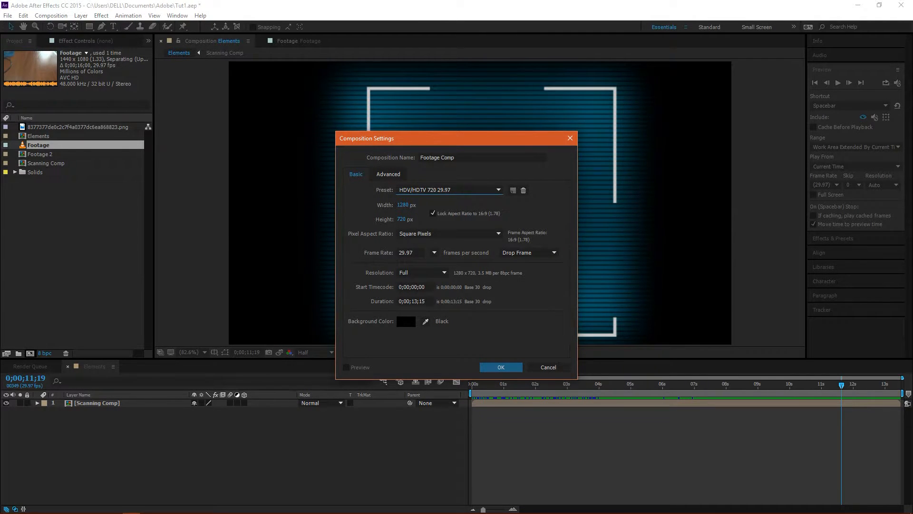
click(500, 367)
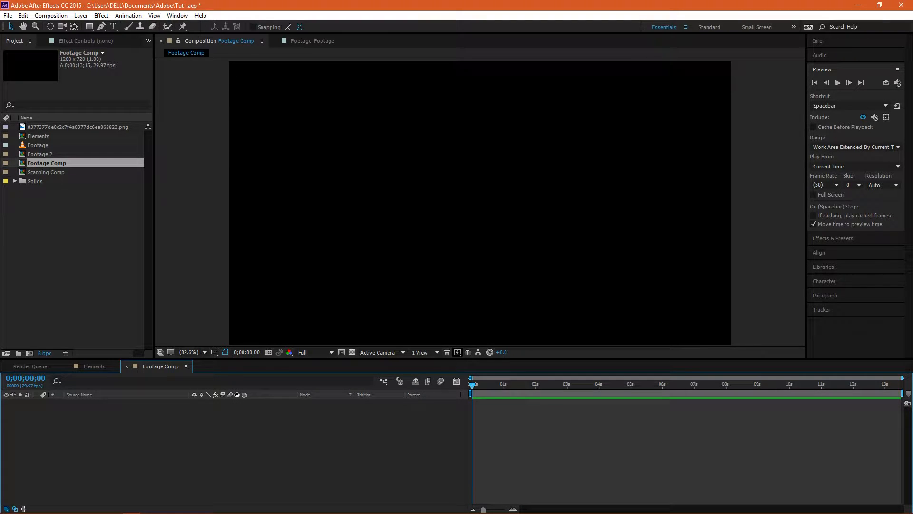
Place the table footage in Footage Comp and scale it to 68% to fill the frame.
click(38, 144)
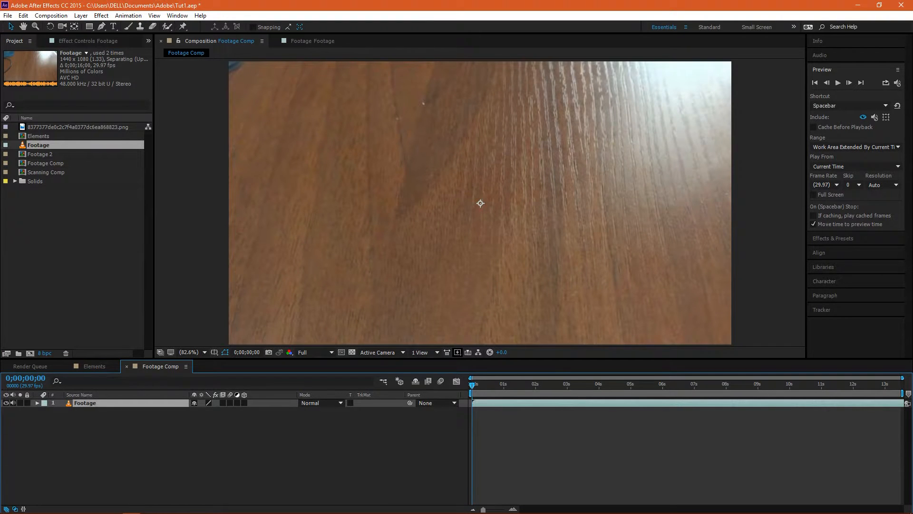
click(578, 384)
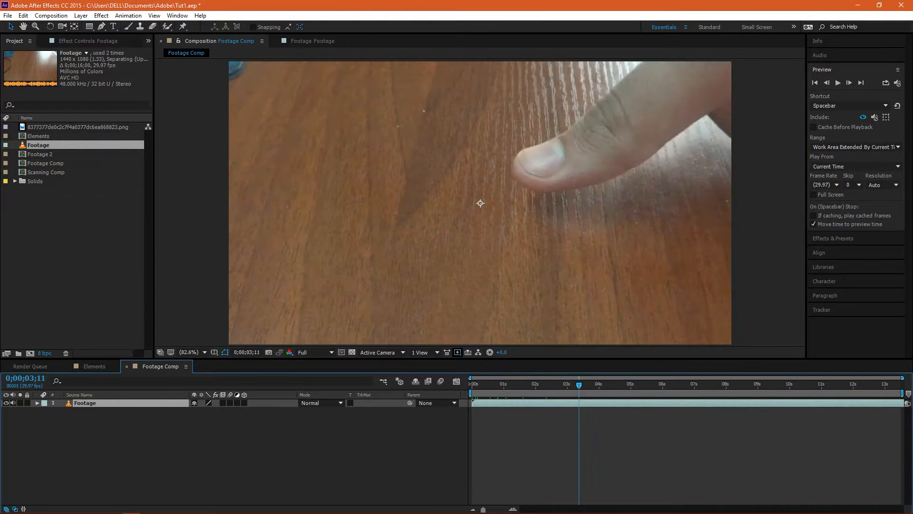
click(638, 383)
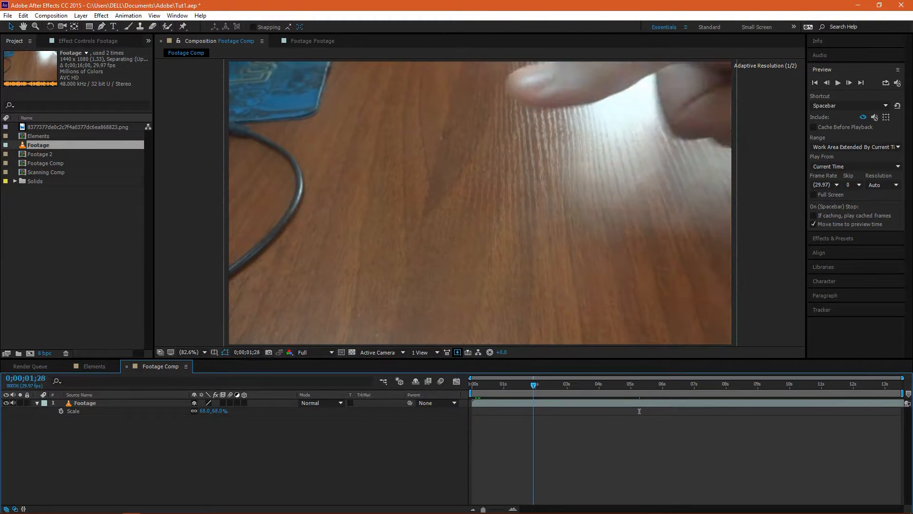
Add the Elements composition above the footage and switch on its 3D Layer.
click(559, 384)
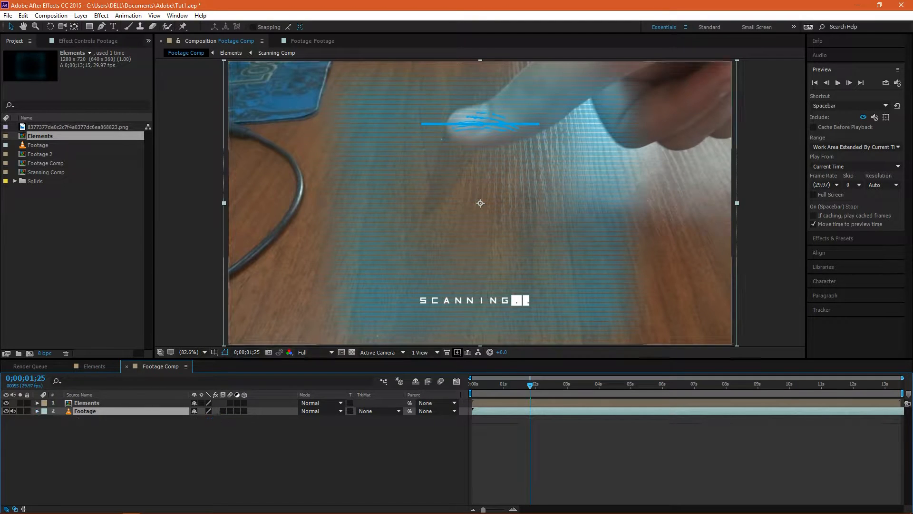
click(86, 402)
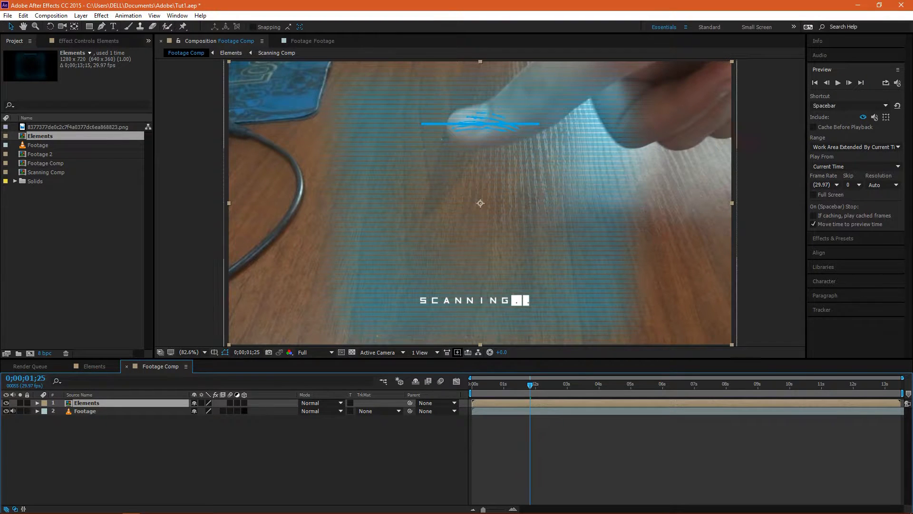
click(243, 402)
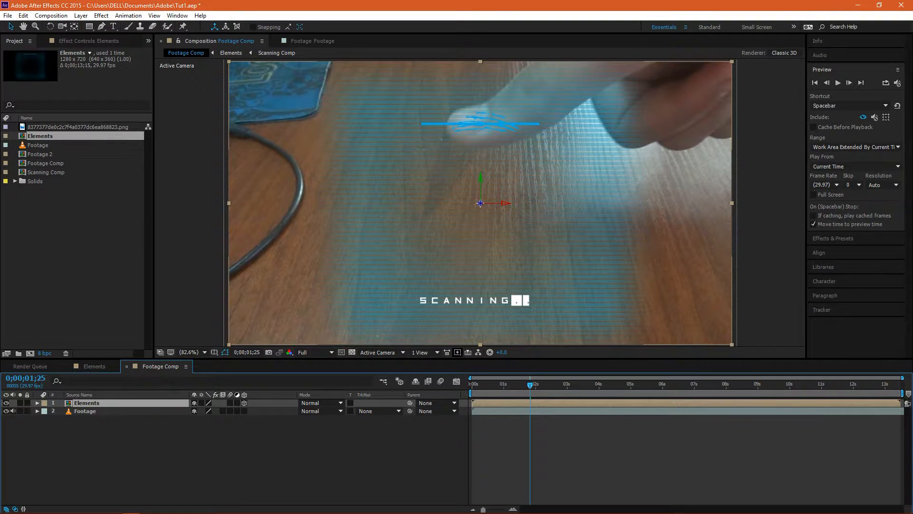
Scale down the Elements layer and set its Orientation to 318°, 358°, 276°.
click(37, 402)
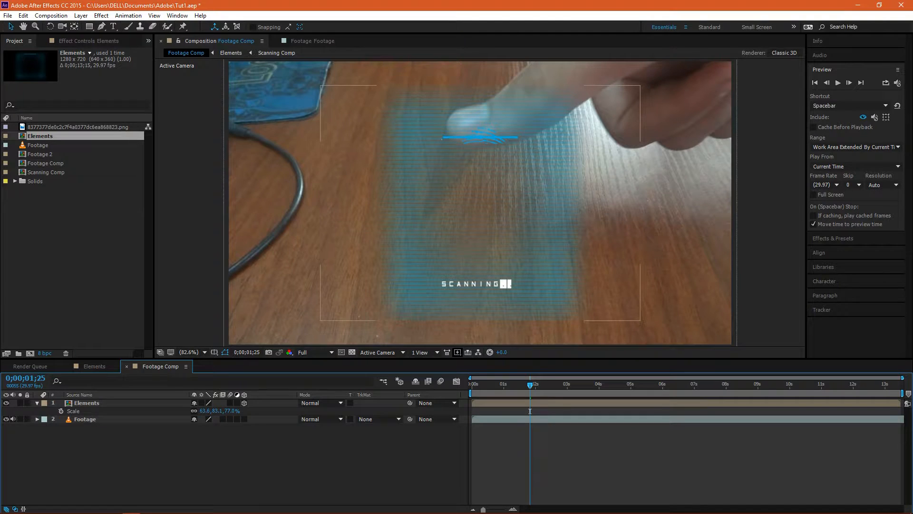
click(86, 403)
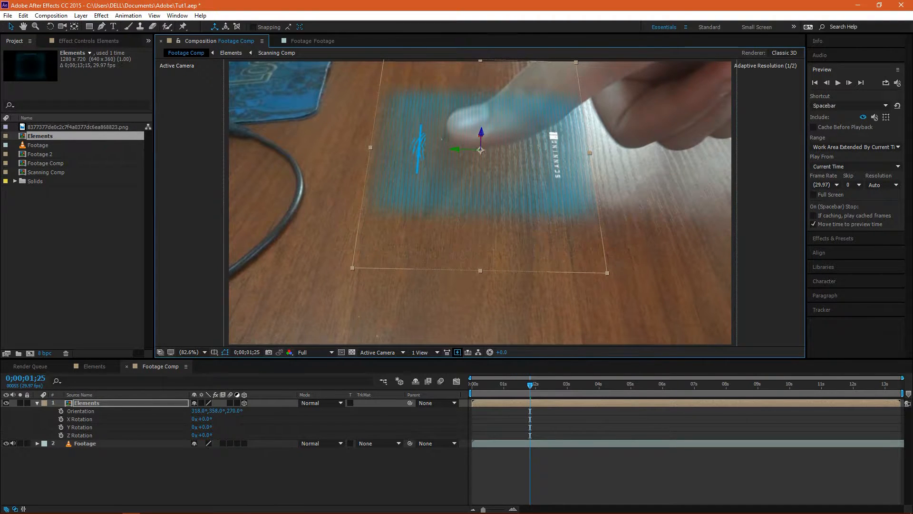
Drop preview resolution to Quarter and move the fingerprint plane under the thumb tip.
click(483, 383)
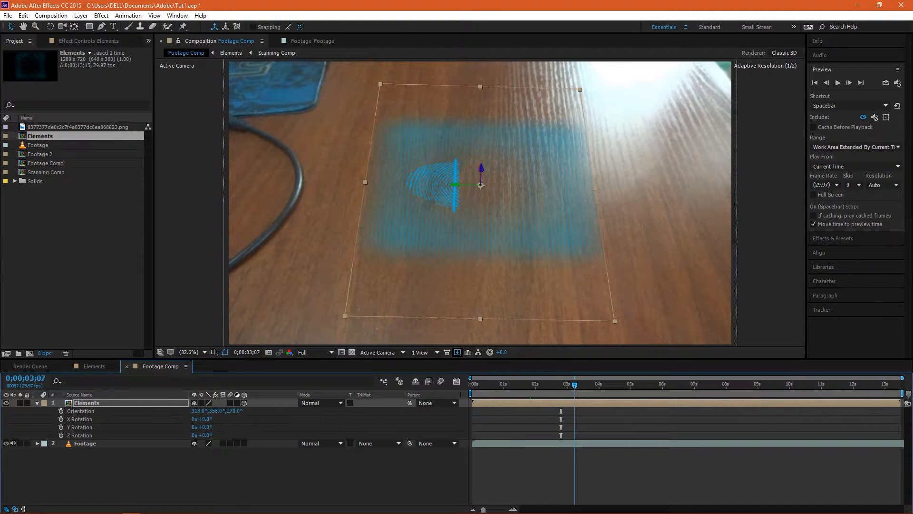
click(575, 384)
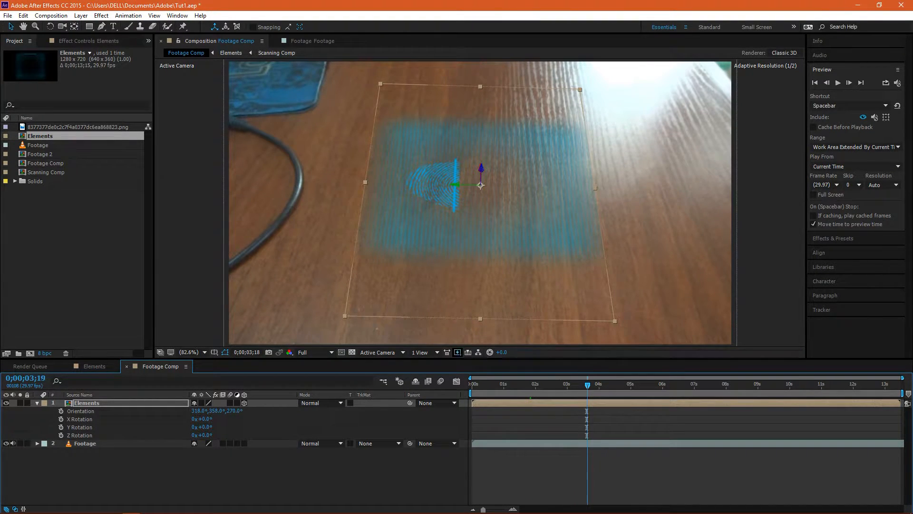
drag(586, 384, 592, 384)
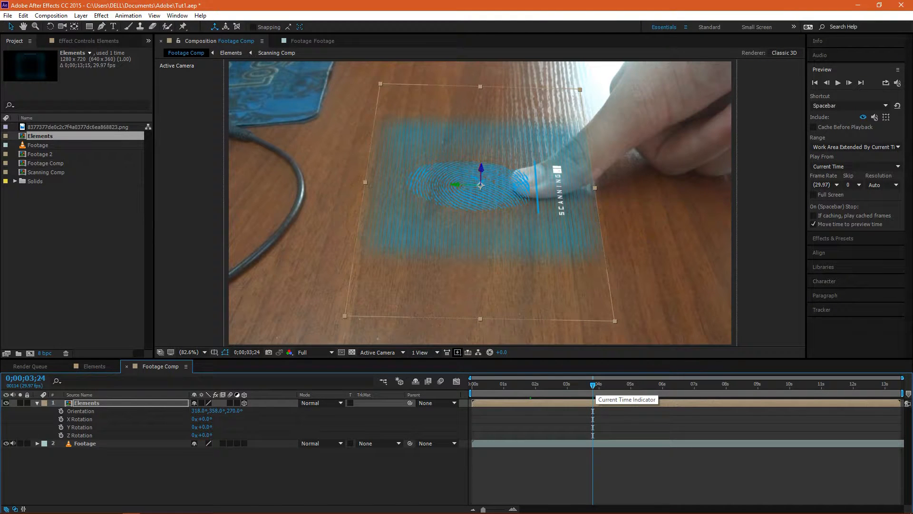
click(314, 352)
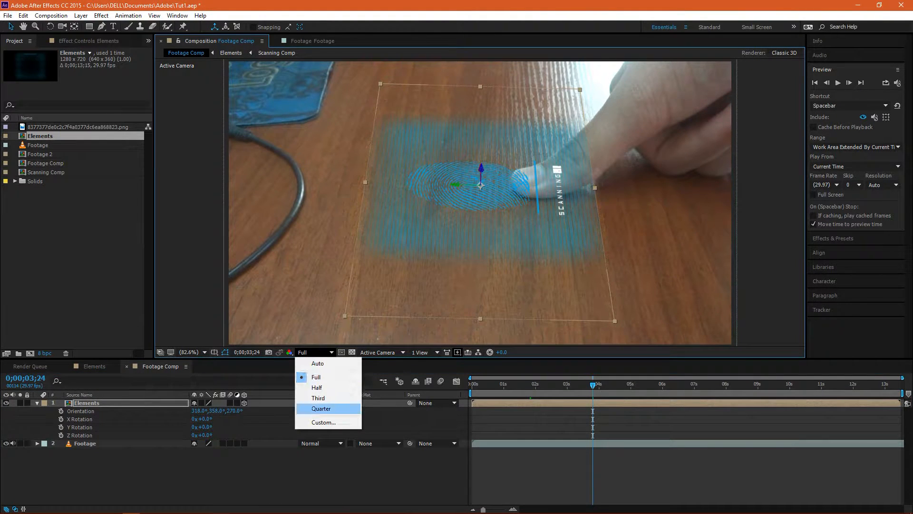
click(321, 408)
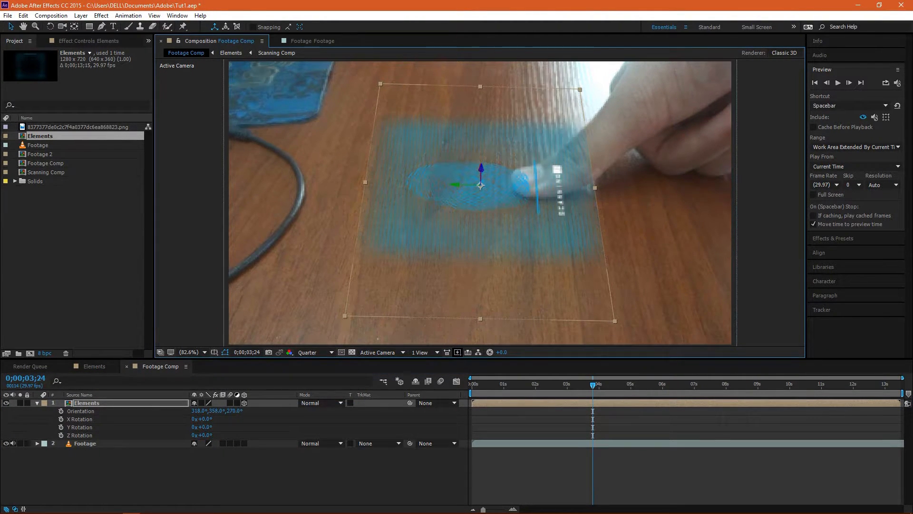
drag(593, 383, 556, 384)
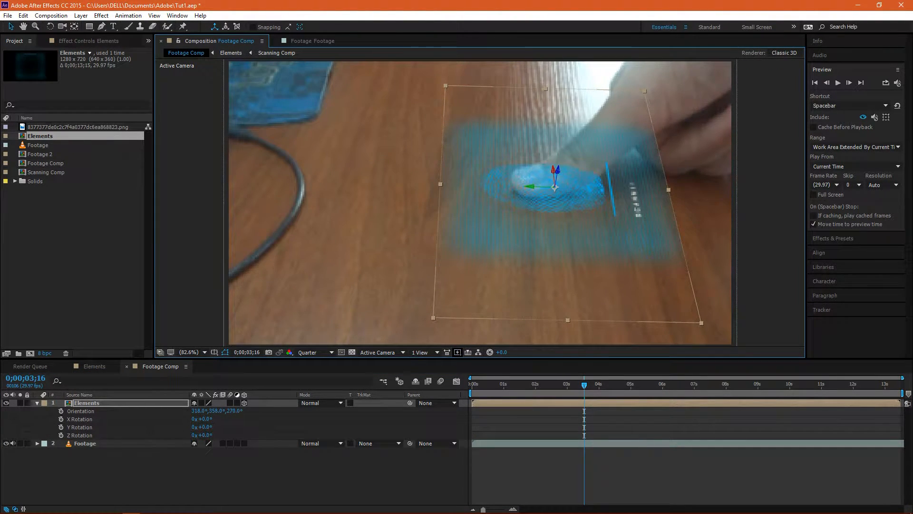
Make the Elements layer begin just after the three-second mark.
click(540, 384)
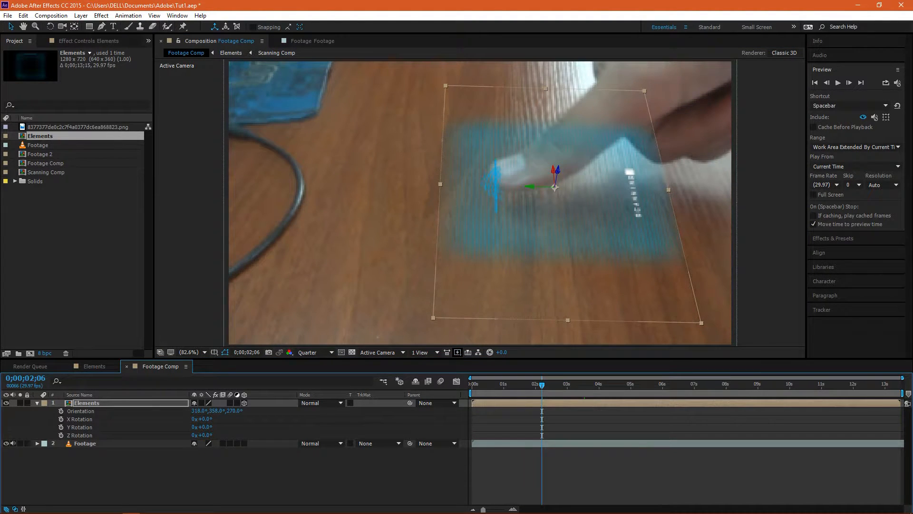
click(561, 383)
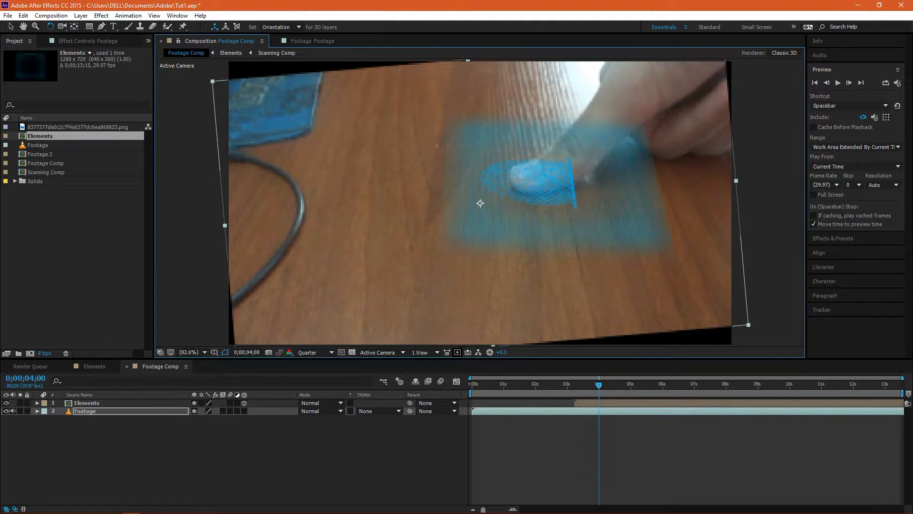
Rotate the Elements layer to orientation 318°, 0°, 263° along the tabletop.
click(86, 403)
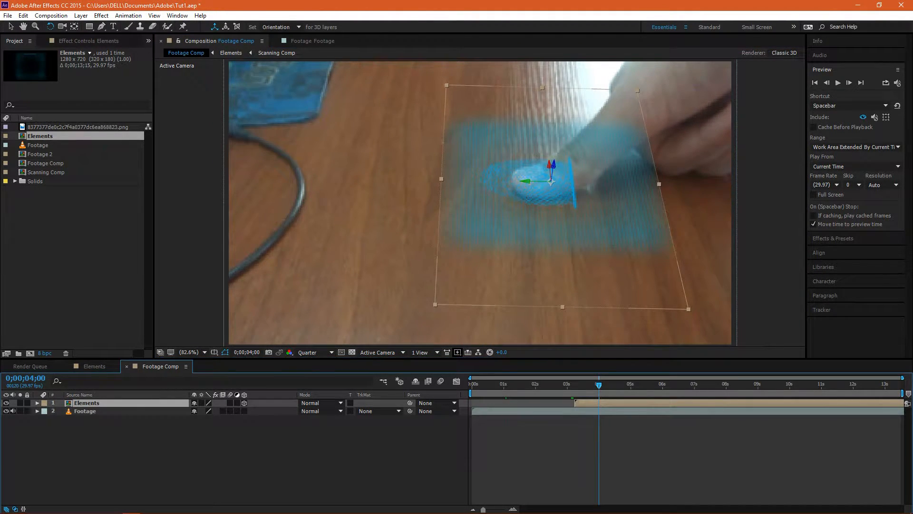
click(86, 411)
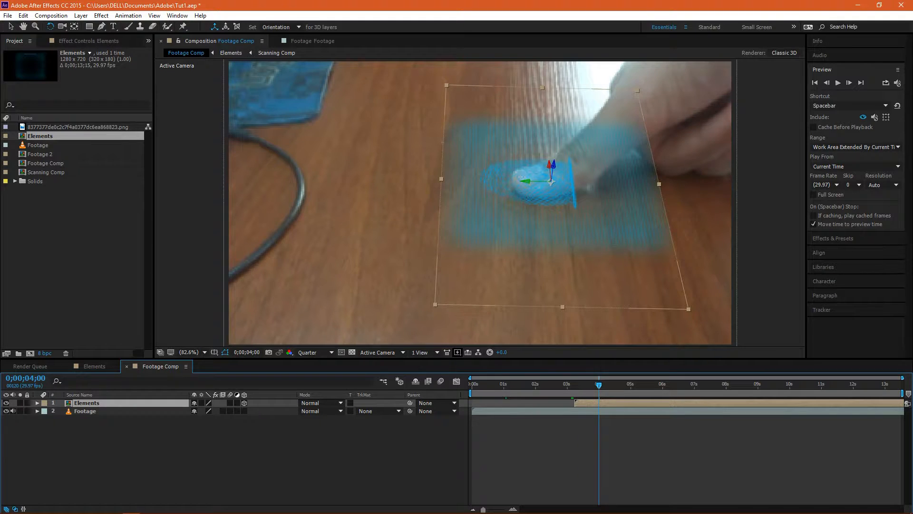
click(37, 402)
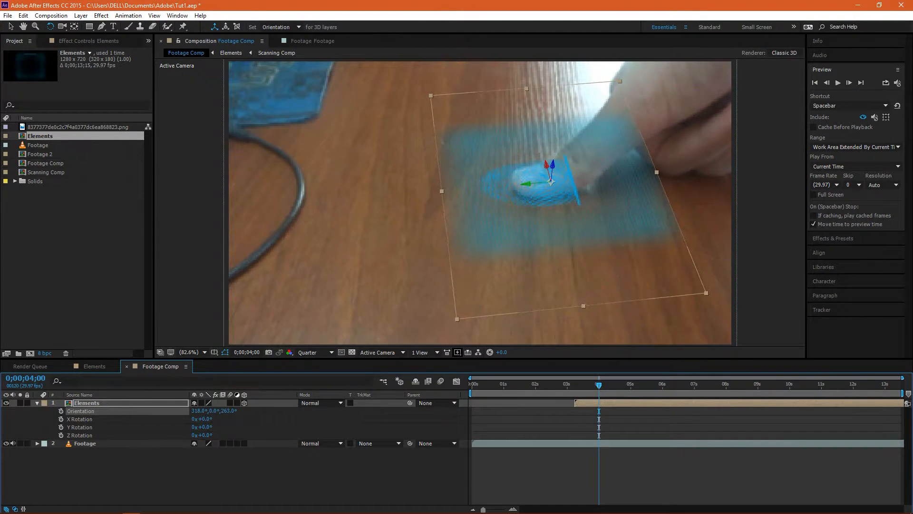
click(565, 384)
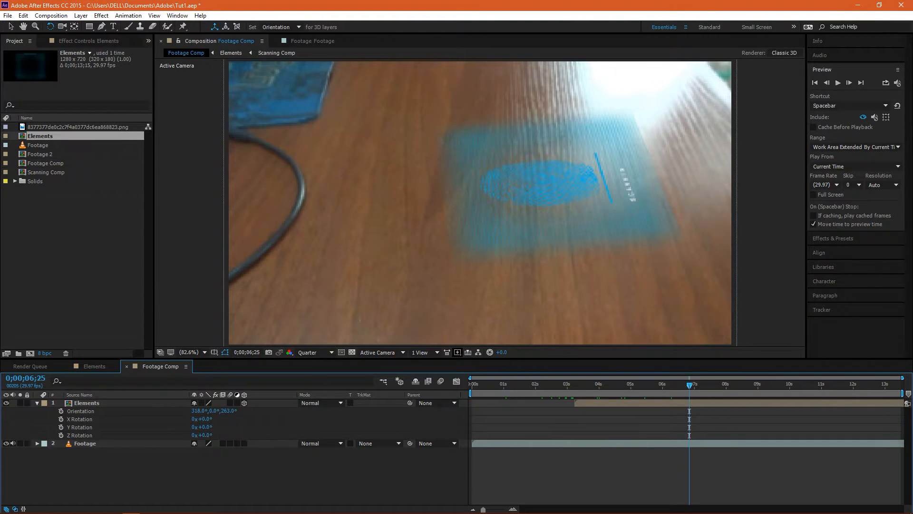
Review the scan animation, duplicate the Elements layer and rename the copy Element 2.
drag(689, 384, 766, 384)
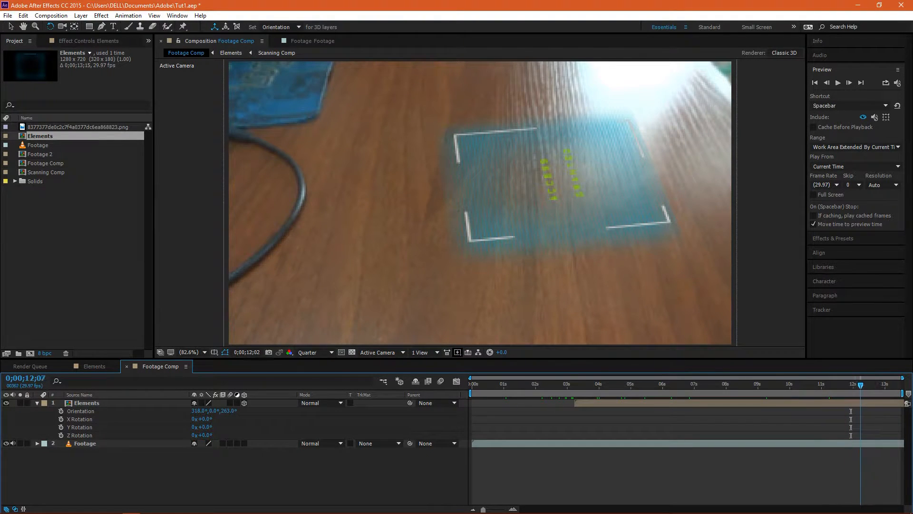
click(616, 384)
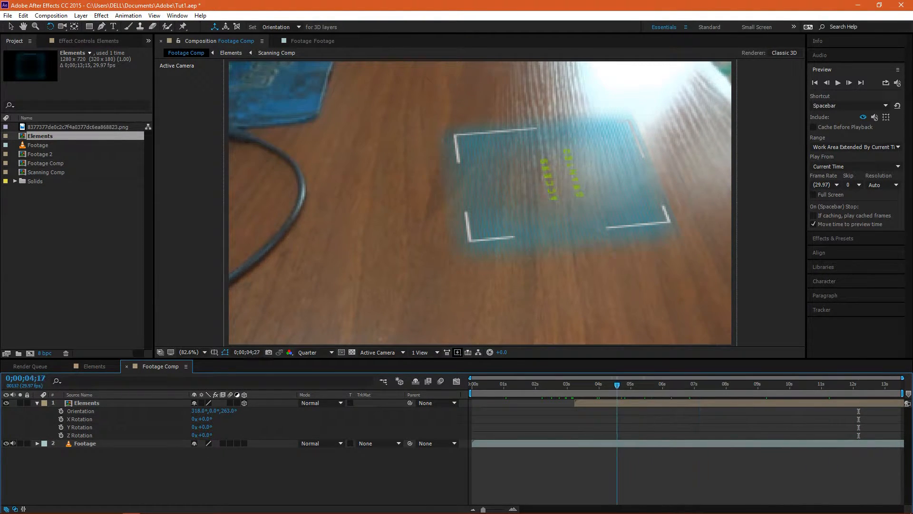
click(563, 383)
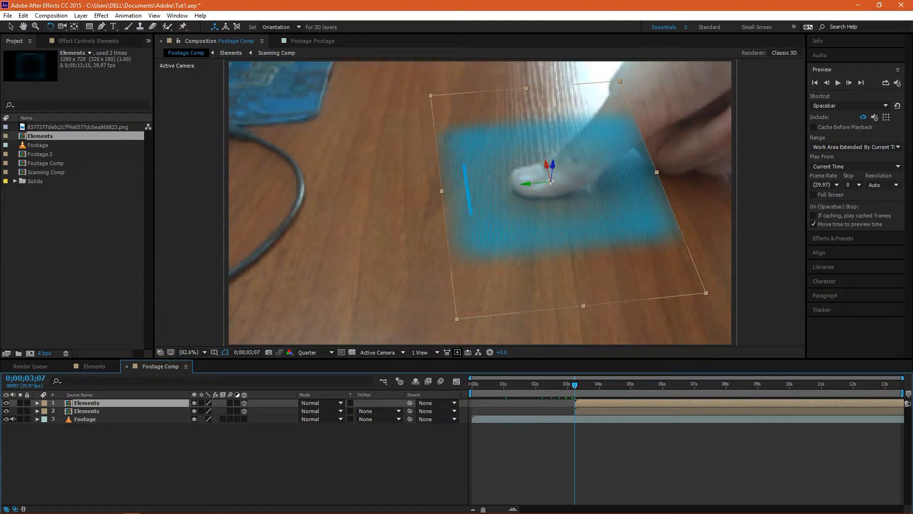
double_click(86, 402)
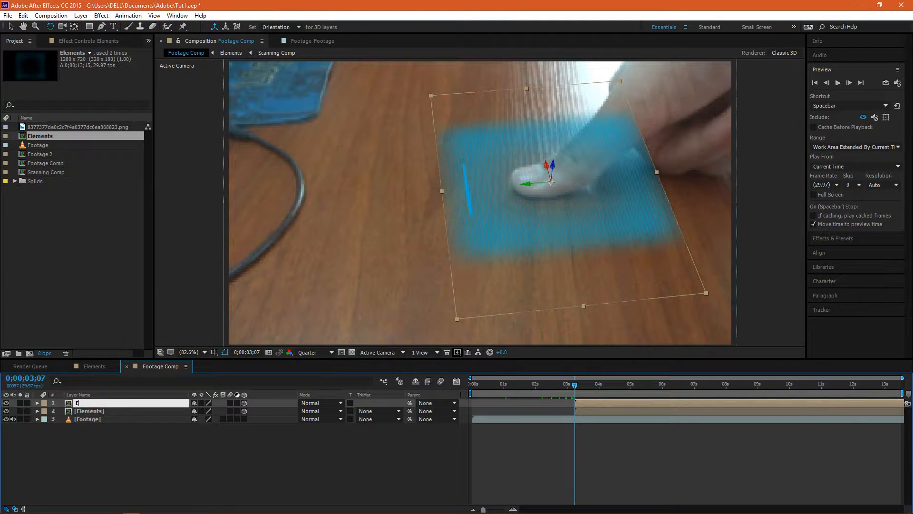
text(lement 2)
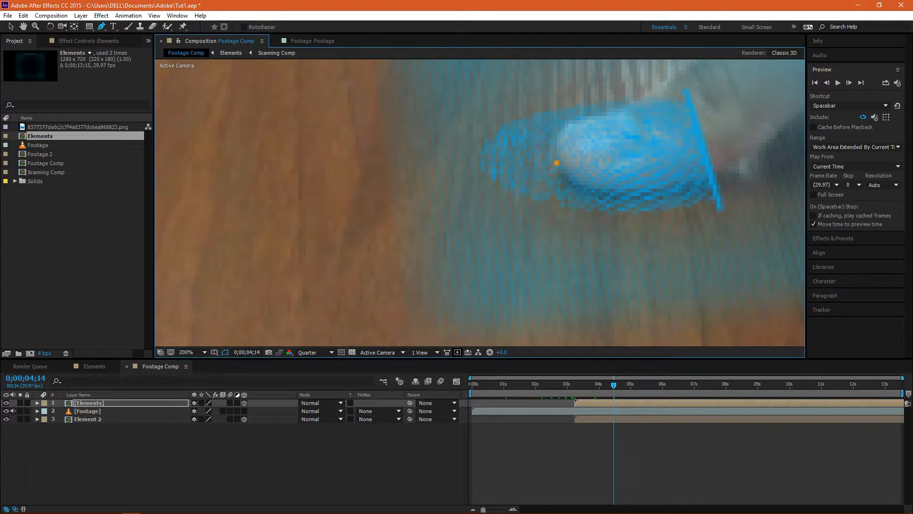
Trace a closed Pen mask around the thumb edge and hand on the top Elements layer.
click(639, 195)
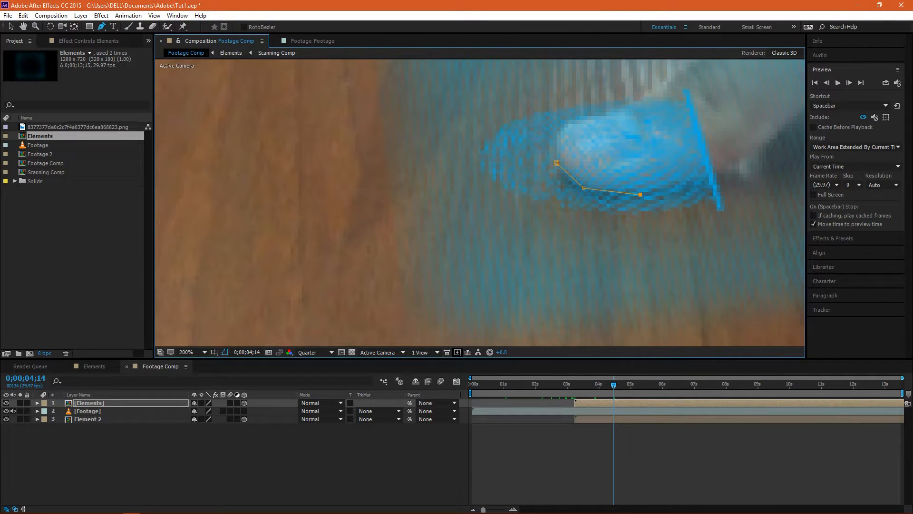
click(766, 142)
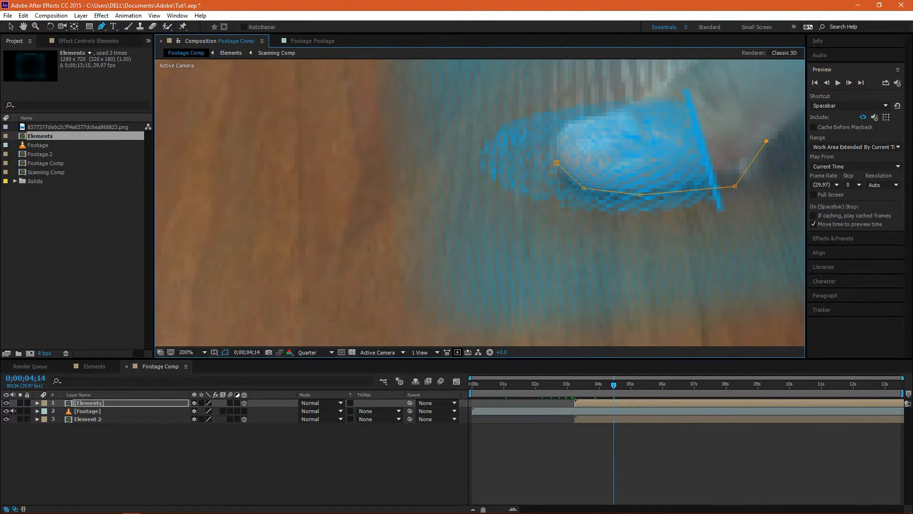
click(186, 352)
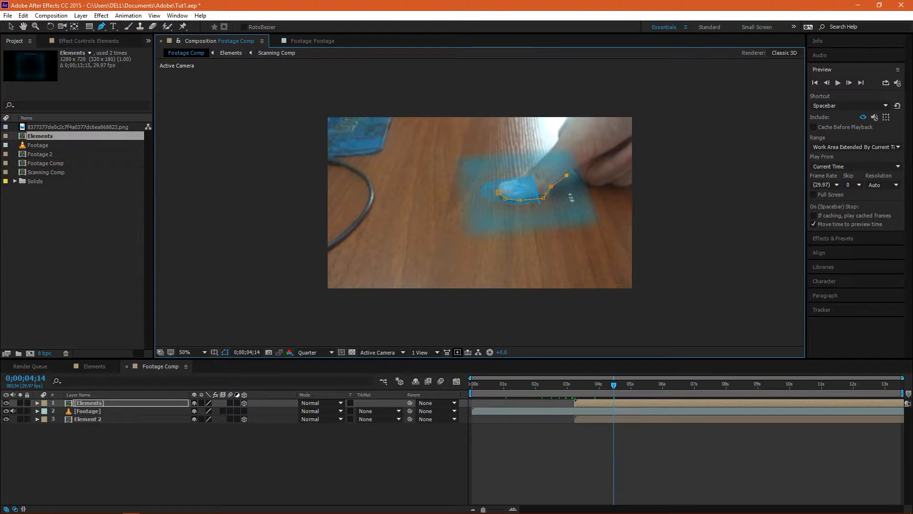
drag(565, 174, 573, 171)
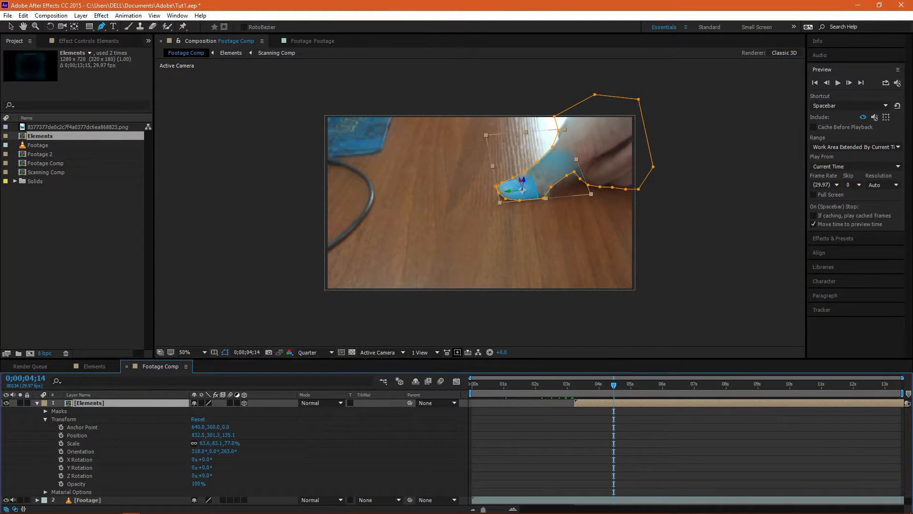
Switch Mask 1 on the Elements layer to Subtract and scrub ahead to check the thumb cutout.
click(215, 419)
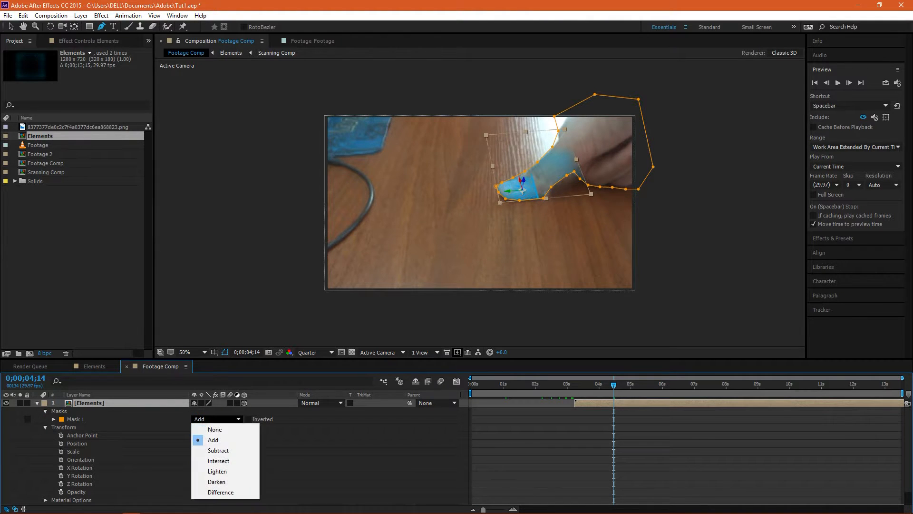
click(219, 450)
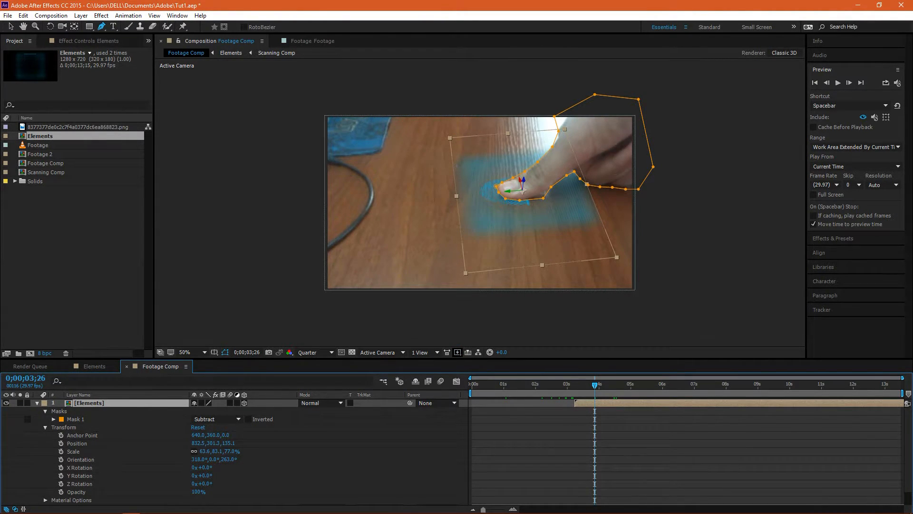
click(599, 384)
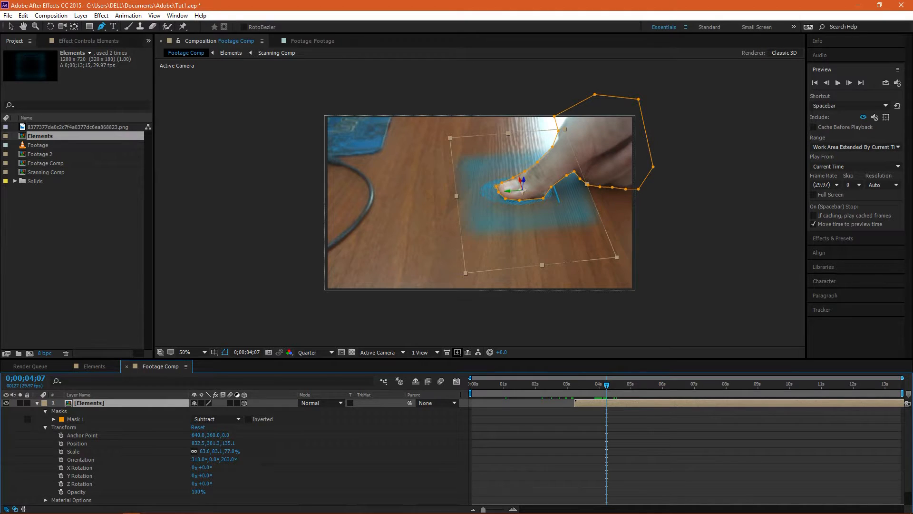
click(46, 418)
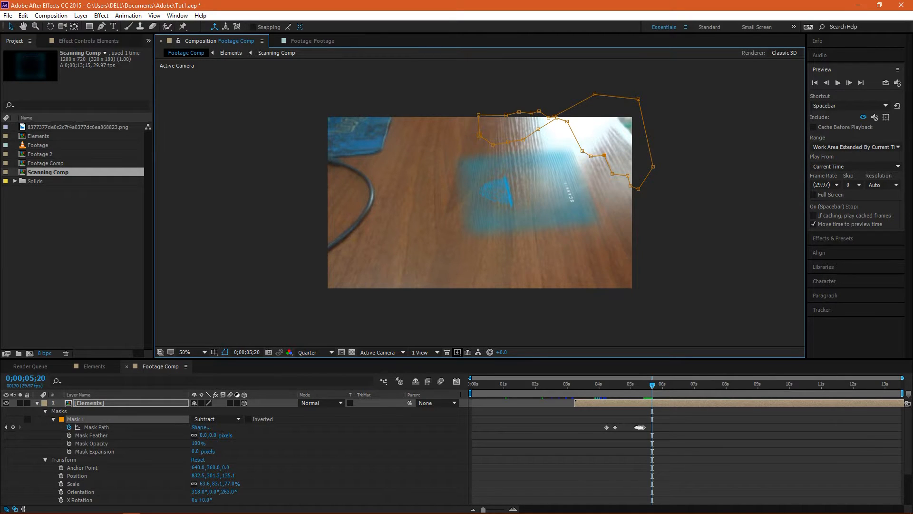
Scrub back near 4;27 and step through frames to check the thumb mask fit.
click(598, 383)
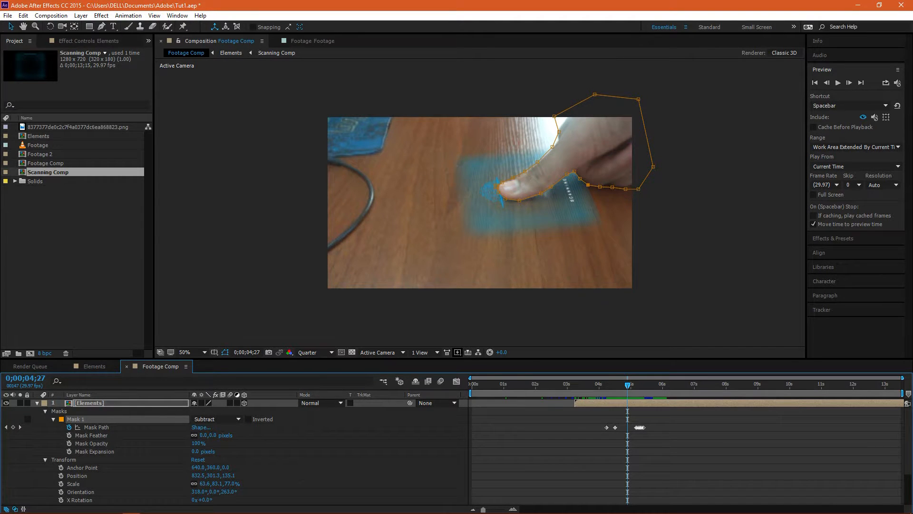
drag(627, 383, 611, 384)
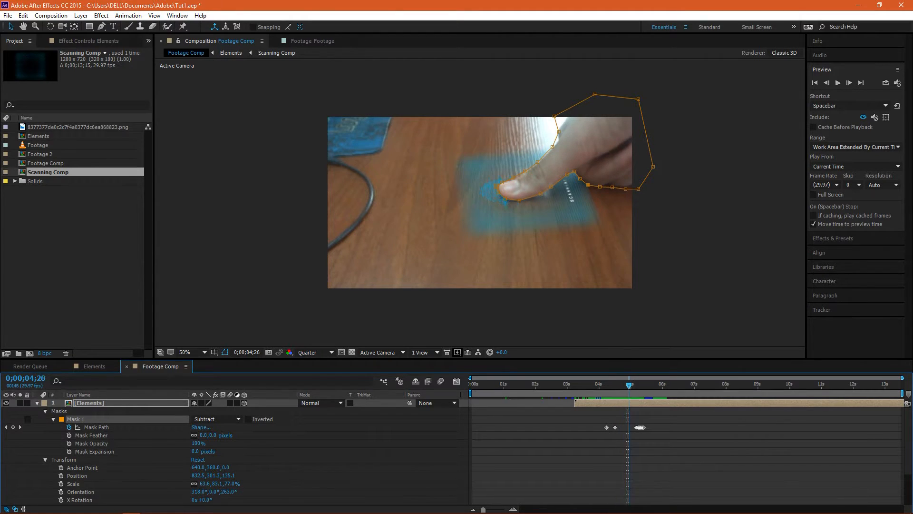
click(639, 384)
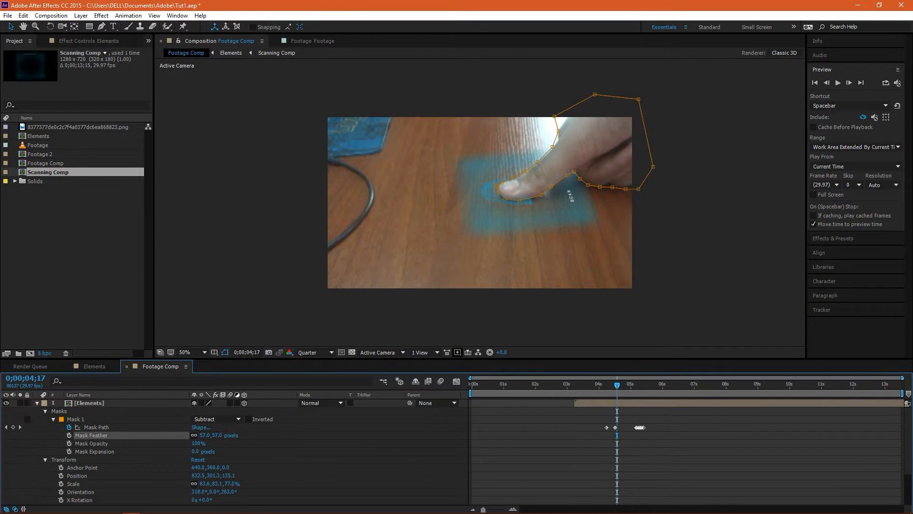
Scrub through nearby frames to check the thumb cutout with a 45-pixel feather.
click(602, 384)
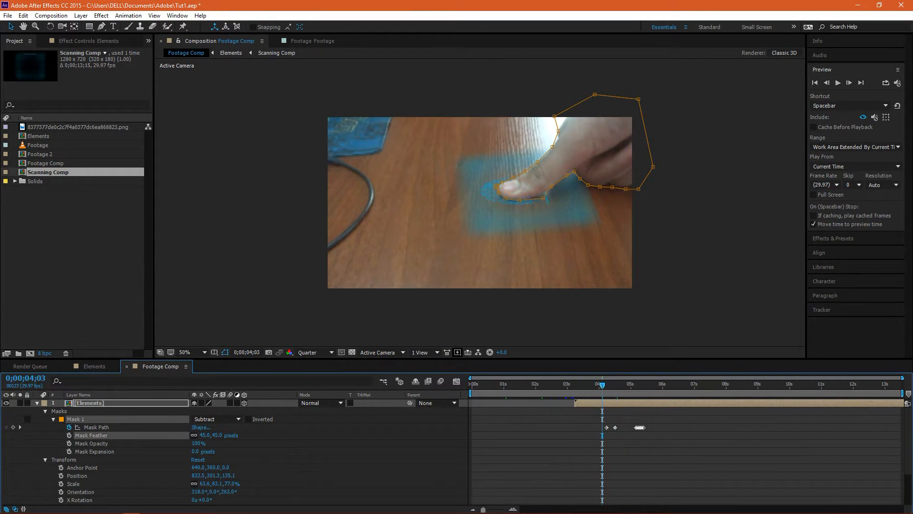
click(609, 383)
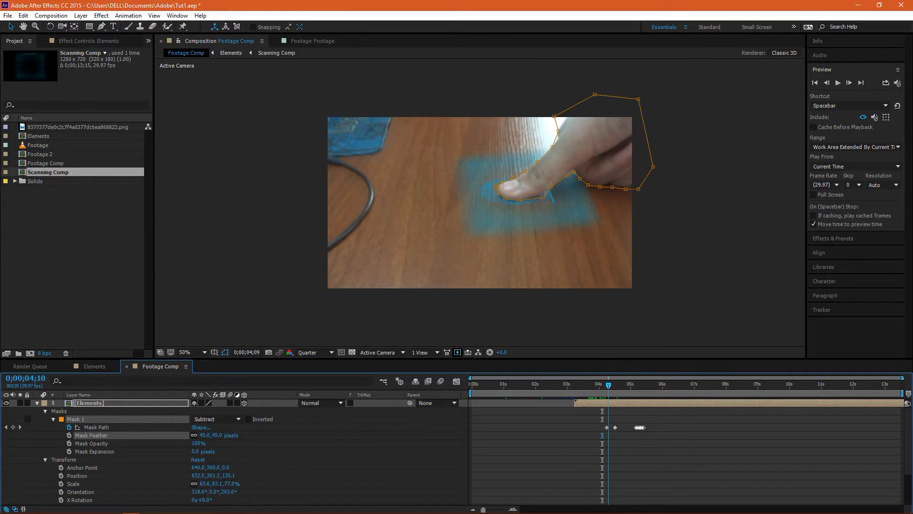
click(662, 383)
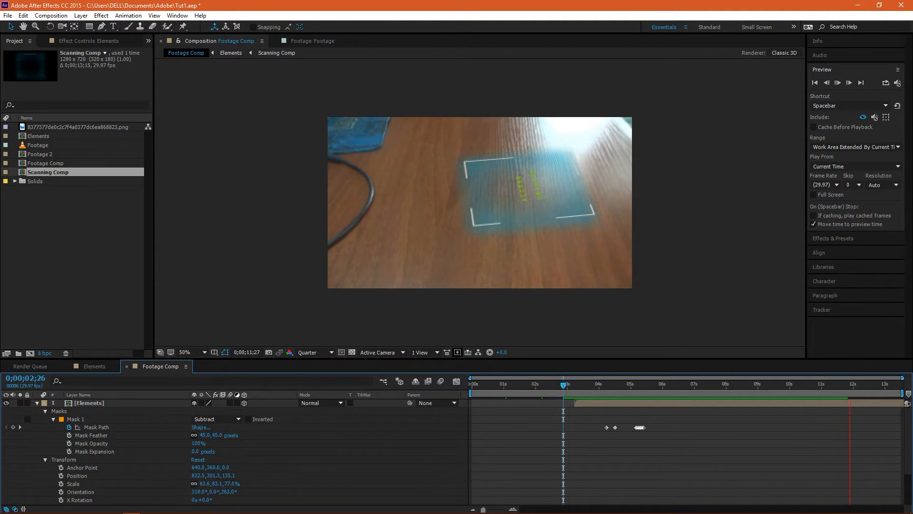
Check the thumb-touch frame, duplicate the Elements layer, and select all four layers.
click(536, 384)
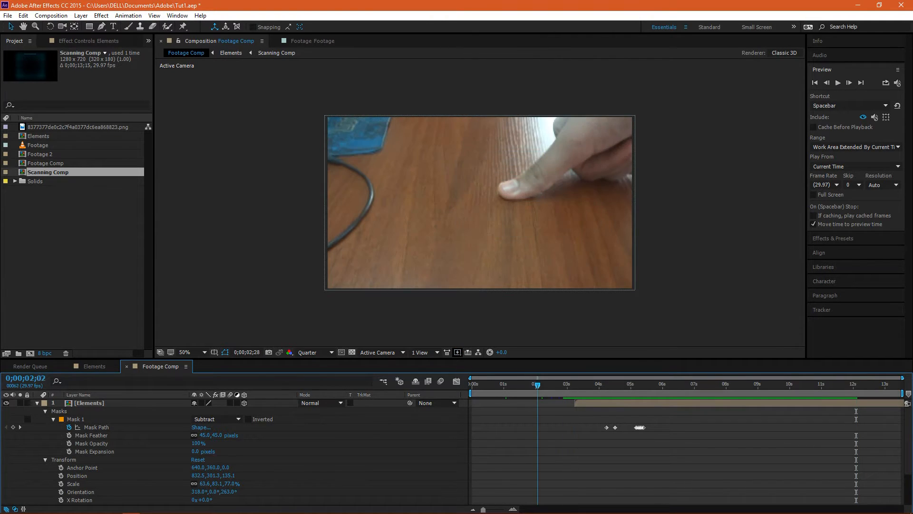
click(614, 383)
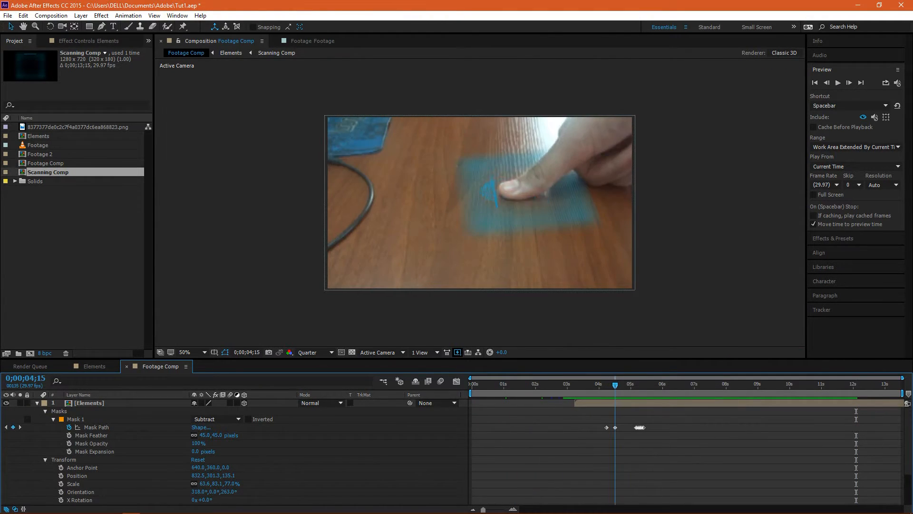
click(630, 384)
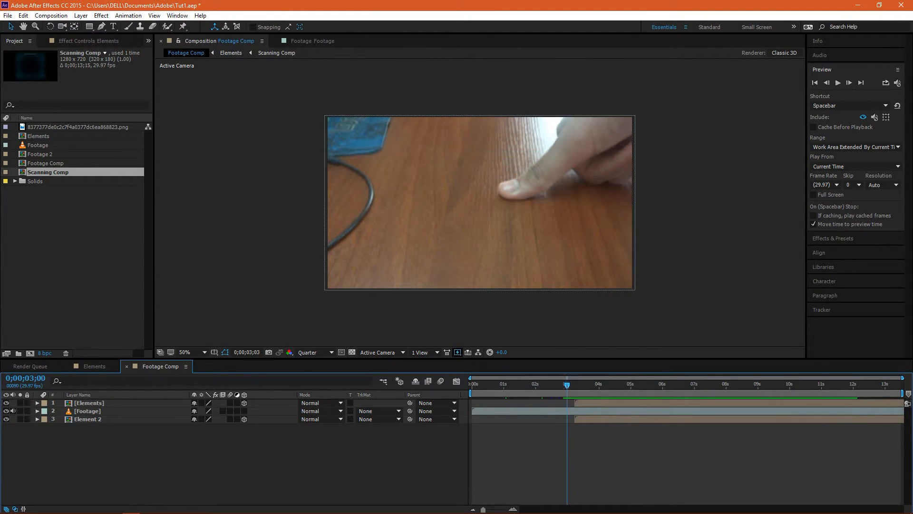
click(621, 384)
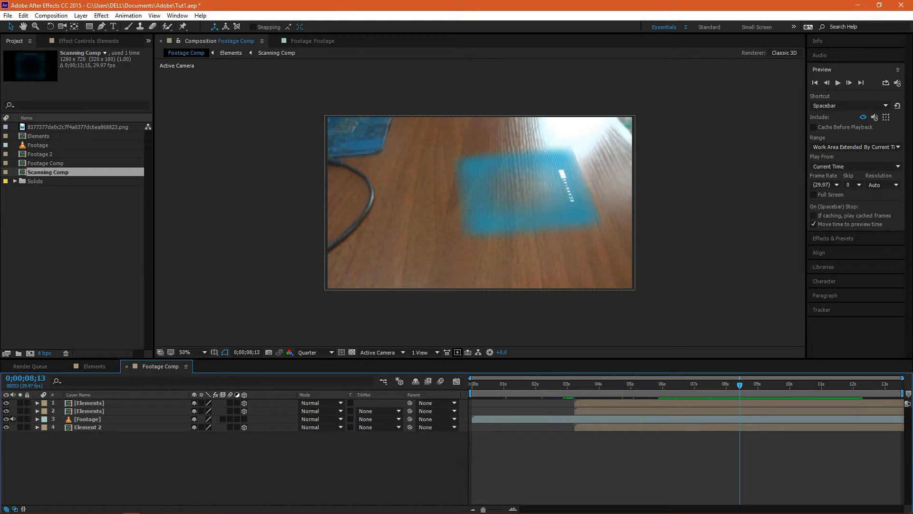
click(87, 419)
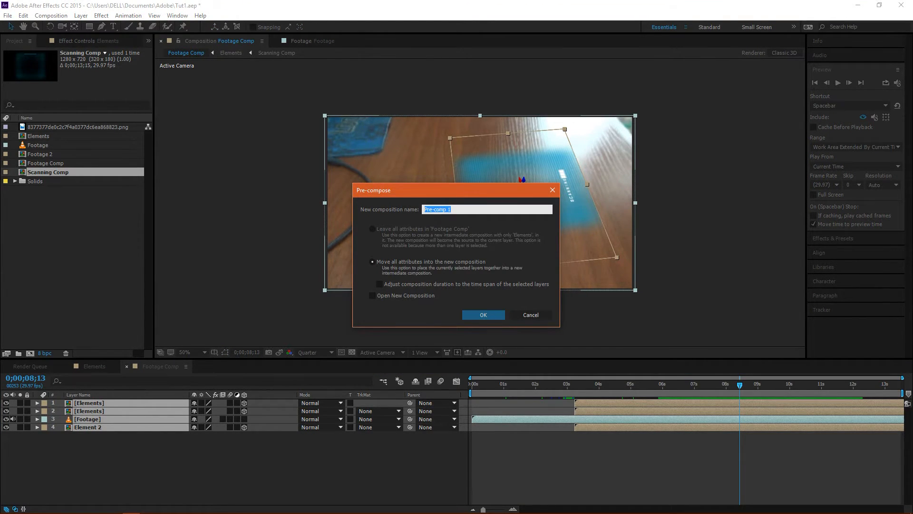
Pre-compose the selected layers as 'FPS Pre Comp', moving all attributes.
text(FPS Pre Co)
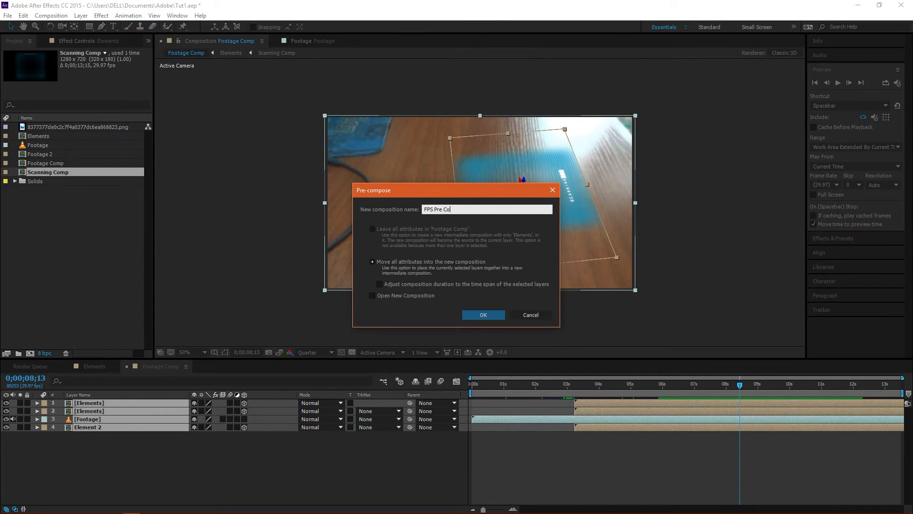
click(482, 314)
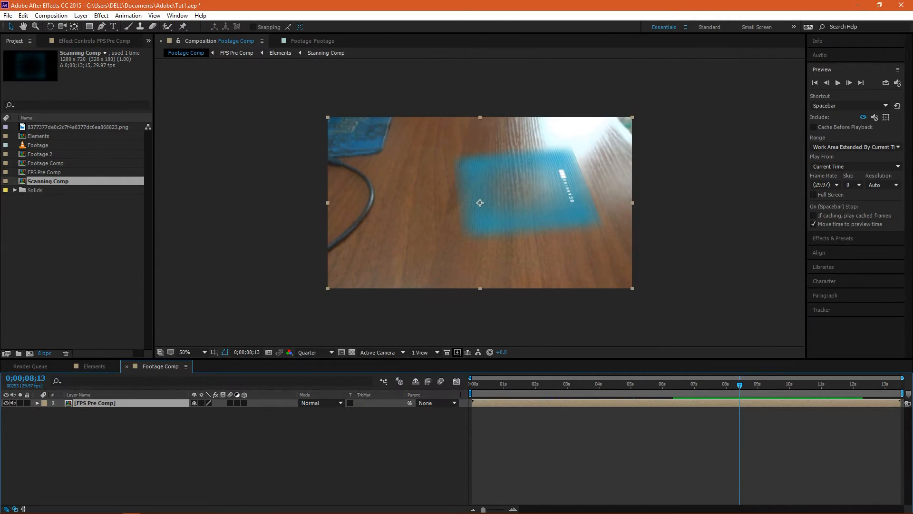
Open the Effect menu to add Color Correction > Curves to FPS Pre Comp.
click(101, 15)
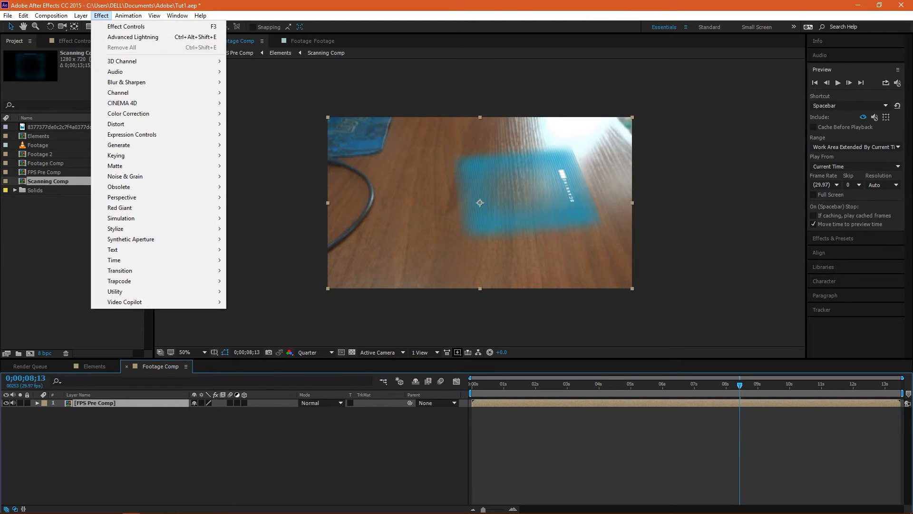
mouse_move(114, 166)
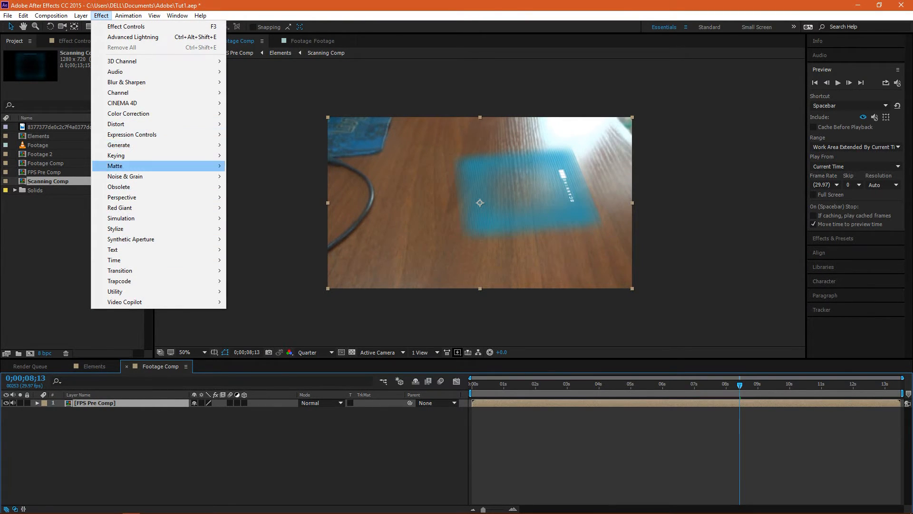
mouse_move(128, 114)
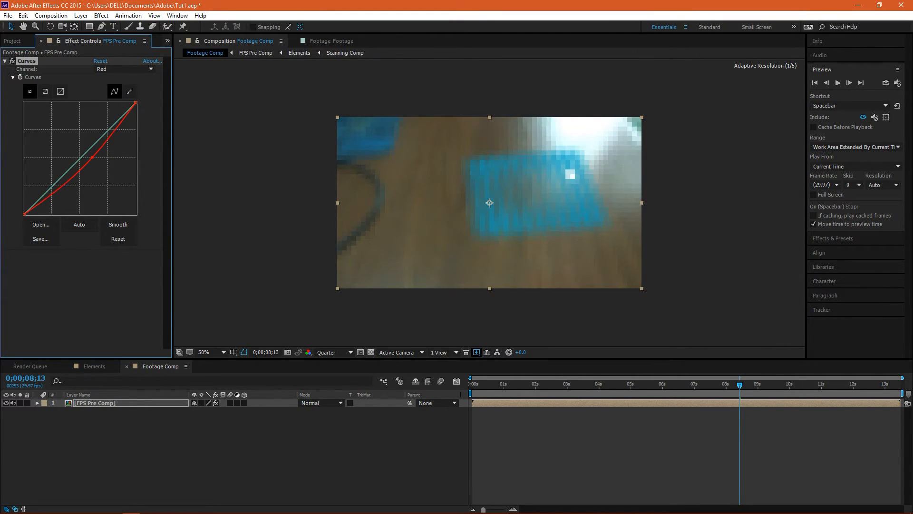
Reset the Red curve in Curves, then raise the Blue channel curve.
click(117, 238)
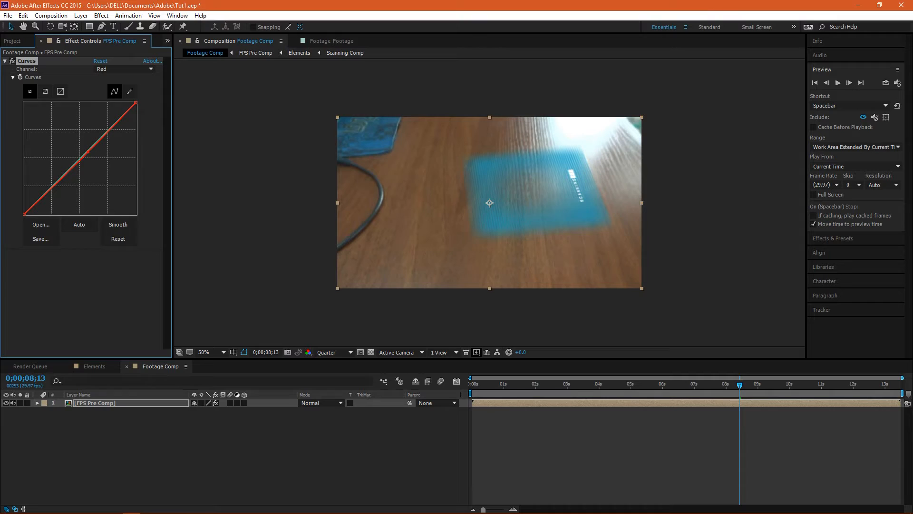
click(123, 69)
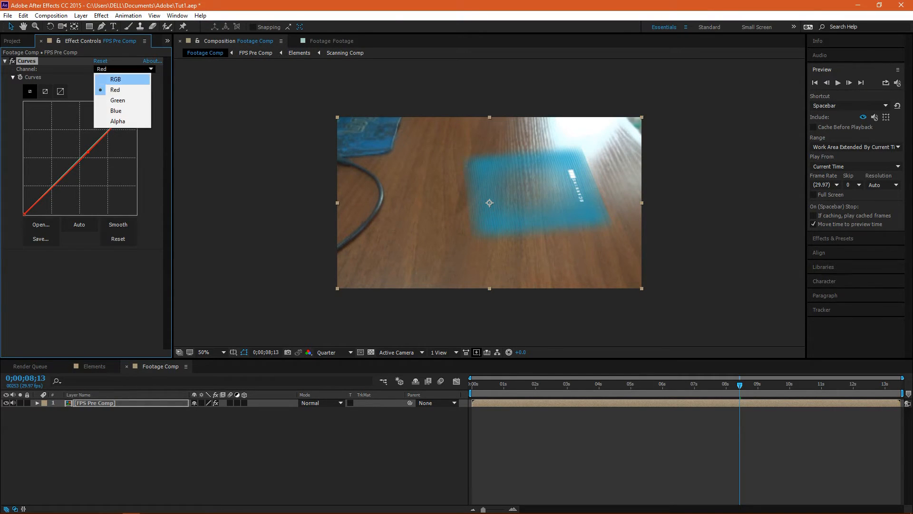
click(116, 111)
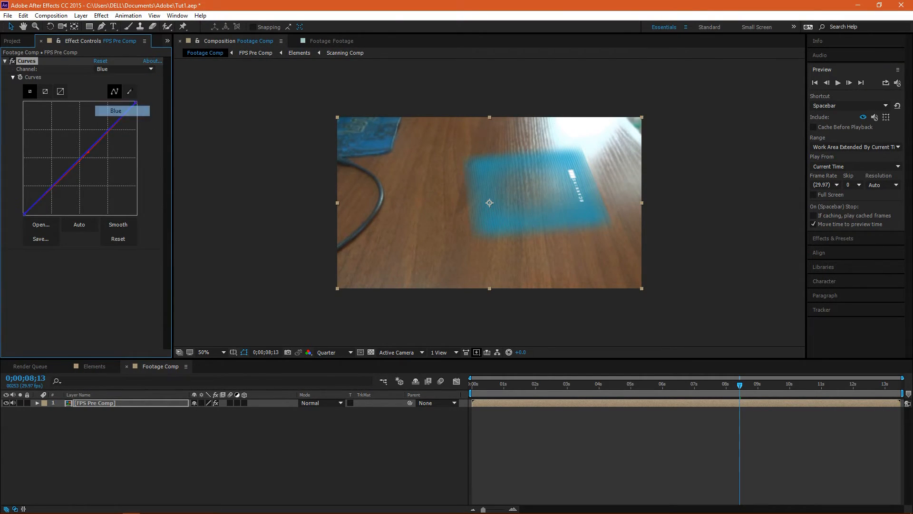
drag(117, 110, 135, 104)
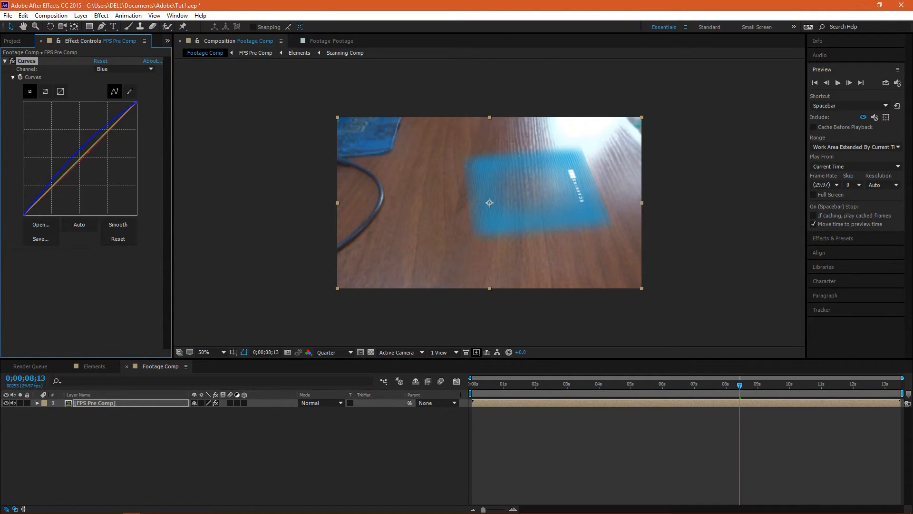
Switch Curves to the RGB channel and pull the midtones down slightly.
click(124, 68)
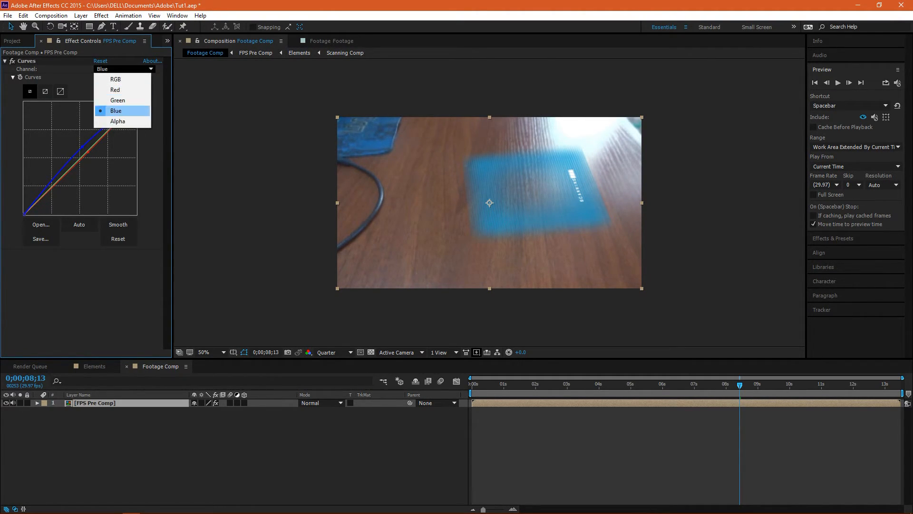
click(115, 80)
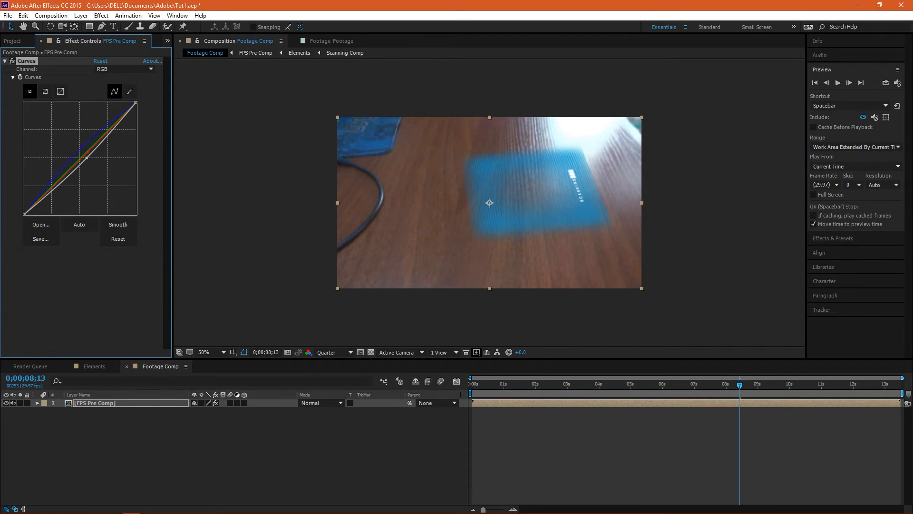
click(550, 383)
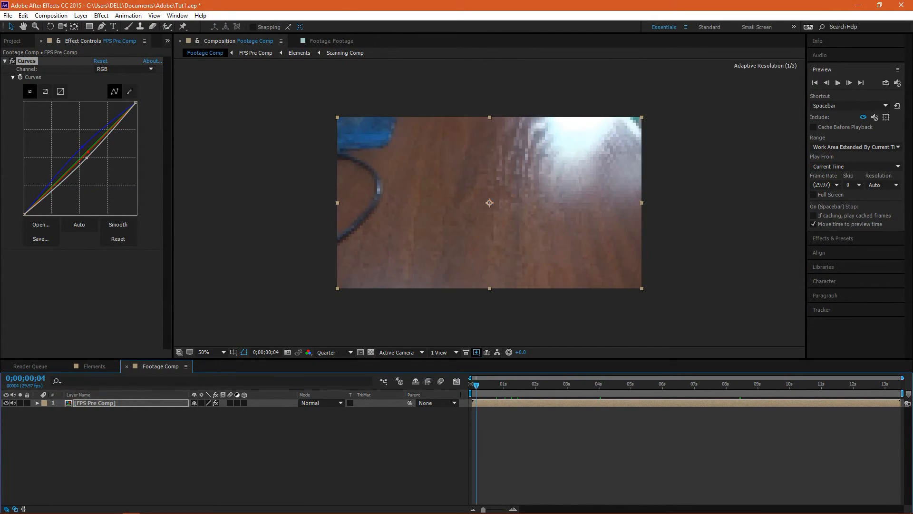
click(632, 384)
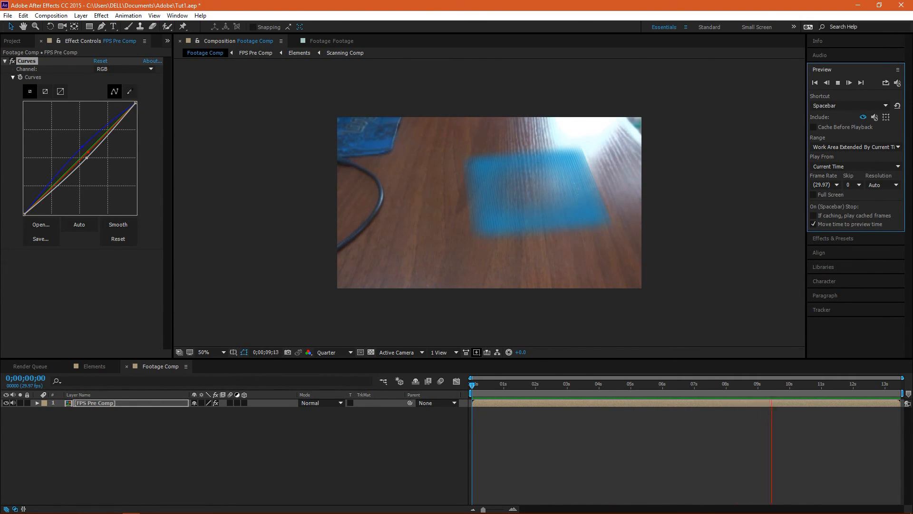
click(835, 384)
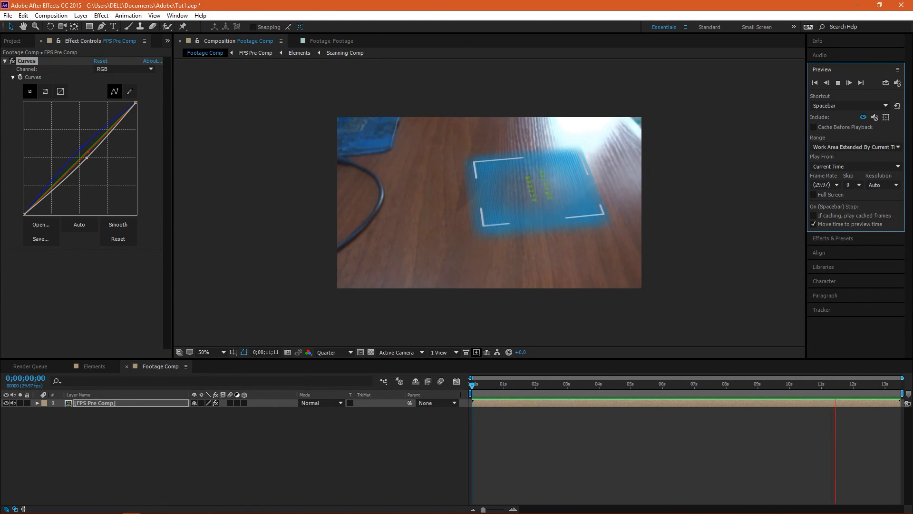